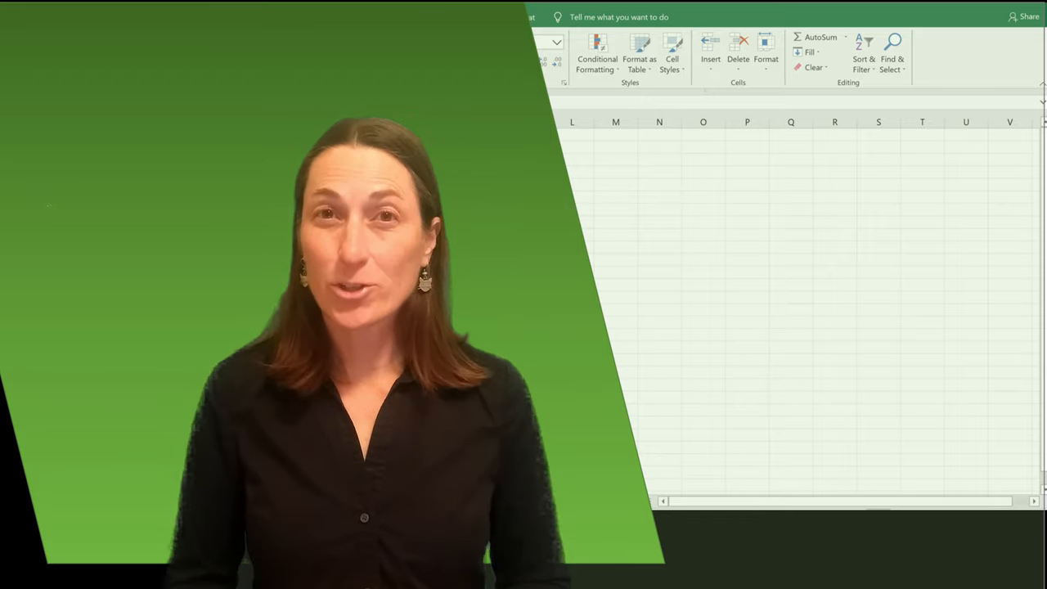
# Inspect the starting date in C5 and the date formulas for 1/7/2020 through 1/9/2020
pyautogui.click(764, 52)
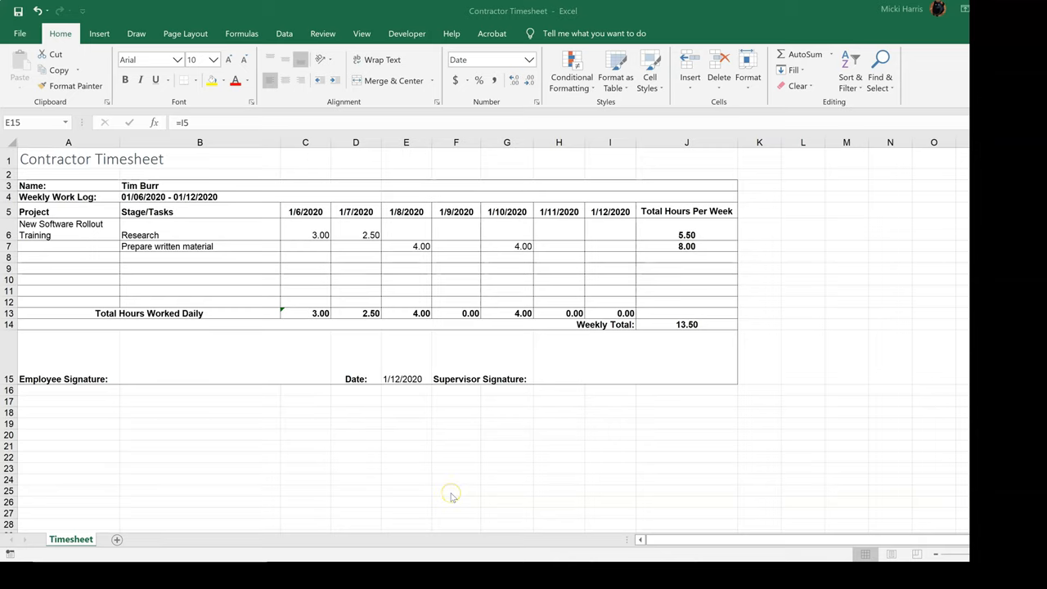
pyautogui.moveTo(451, 497)
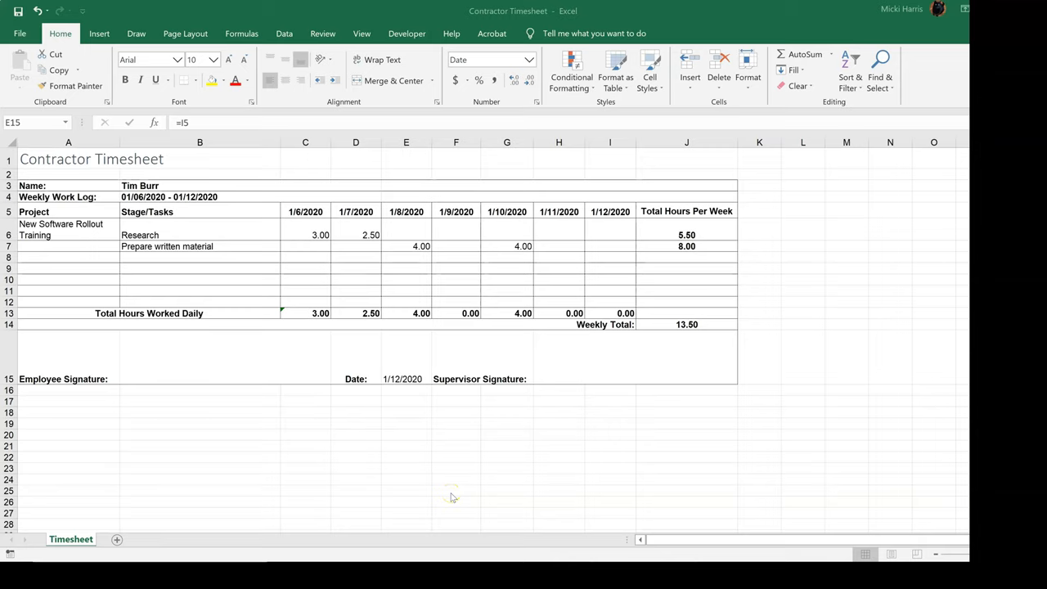
pyautogui.moveTo(452, 498)
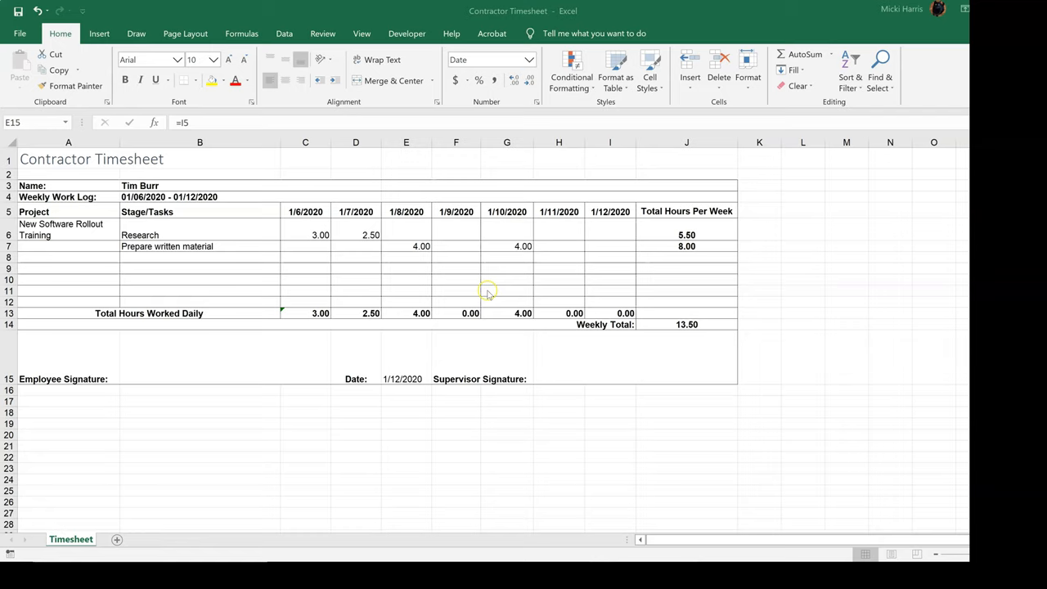
pyautogui.click(305, 211)
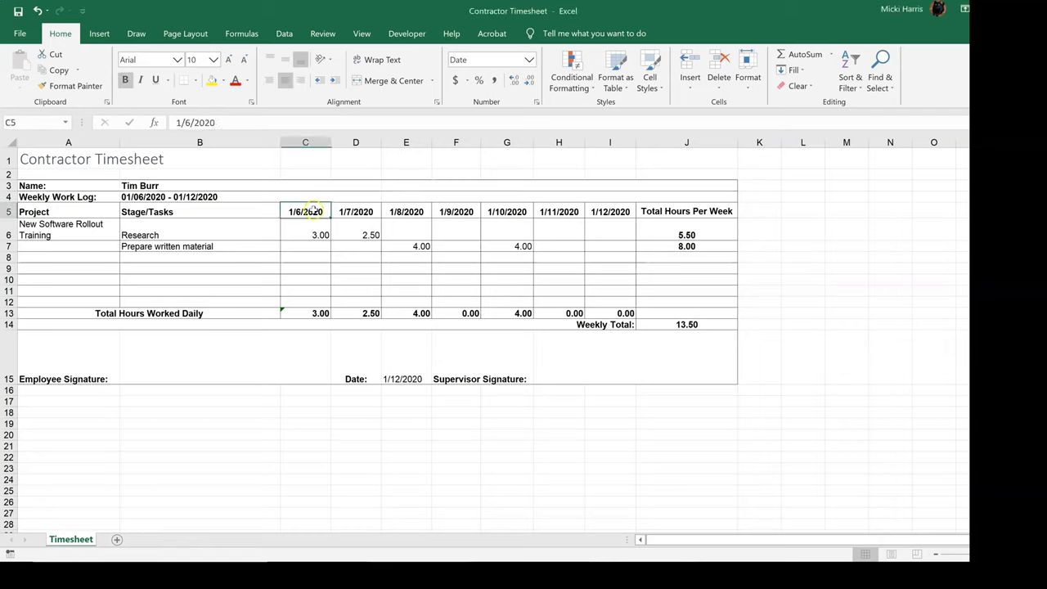
pyautogui.click(355, 212)
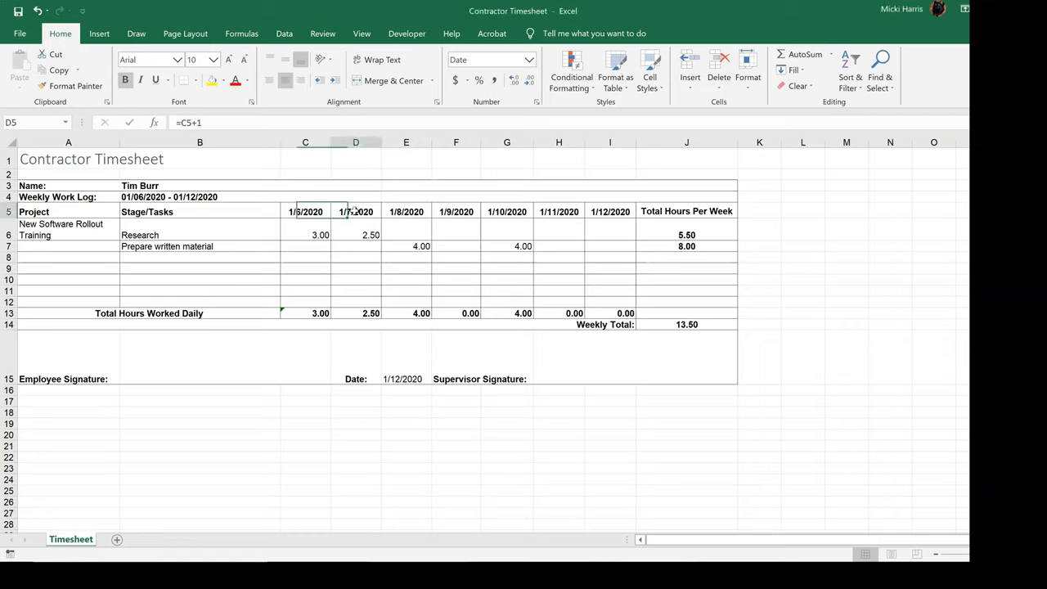
pyautogui.click(406, 211)
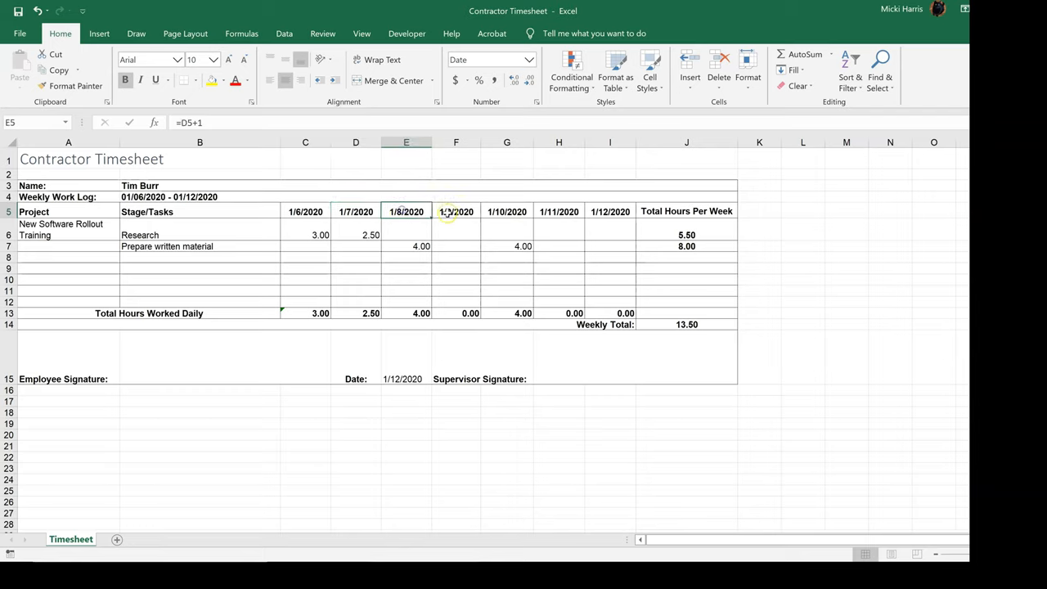
pyautogui.click(455, 211)
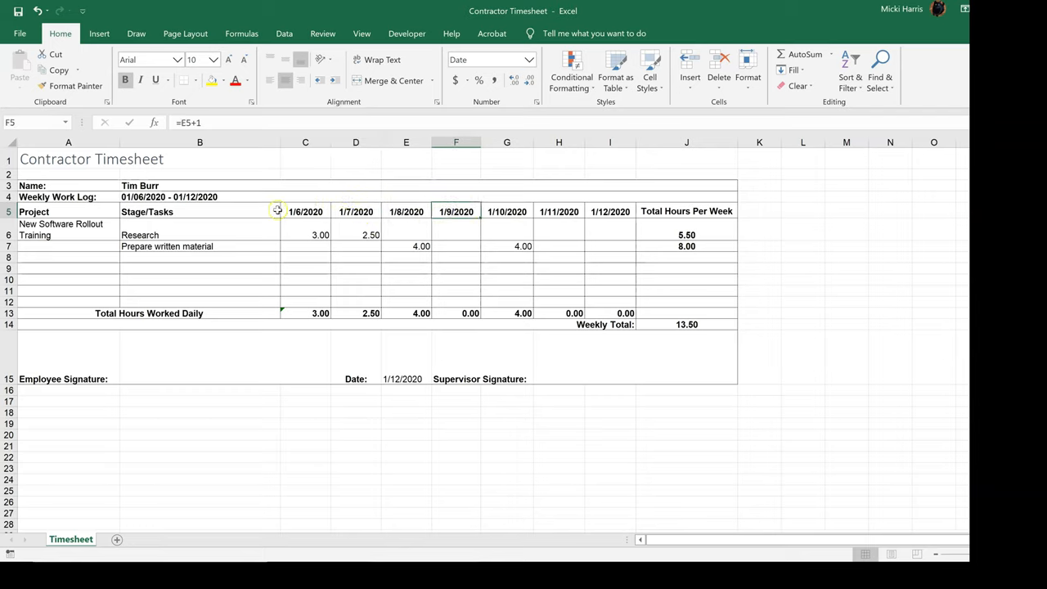
pyautogui.moveTo(331, 218)
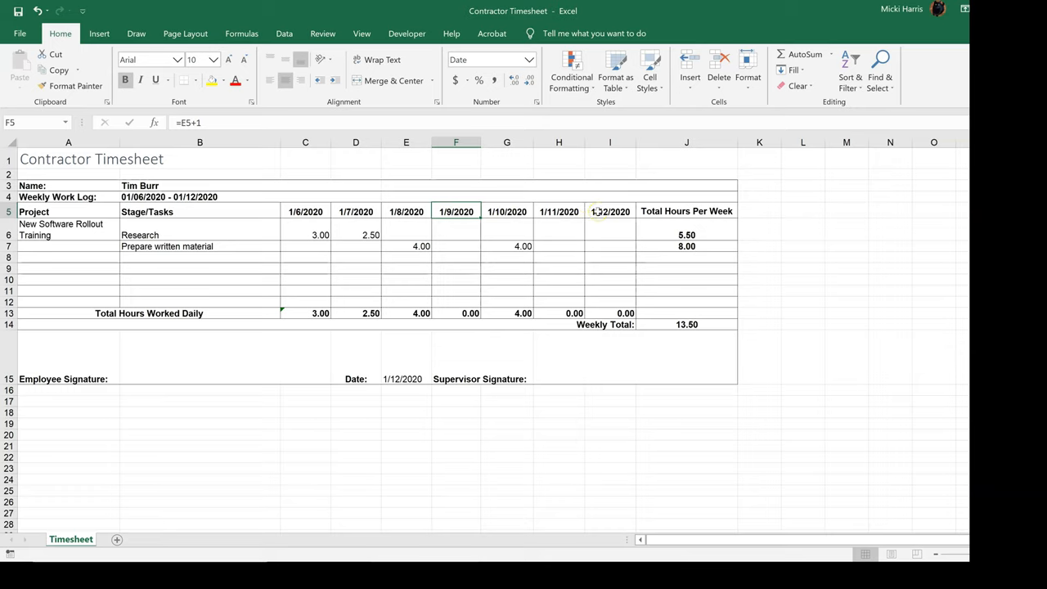
# Review the Research weekly total, signature date and 1/8/2020 daily total formulas
pyautogui.click(687, 236)
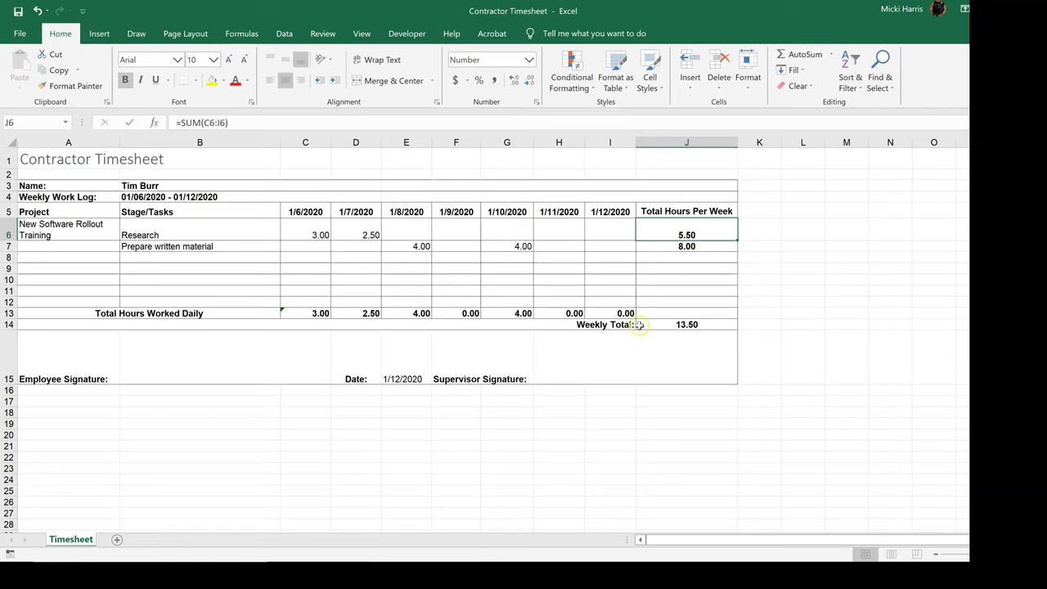
pyautogui.click(687, 324)
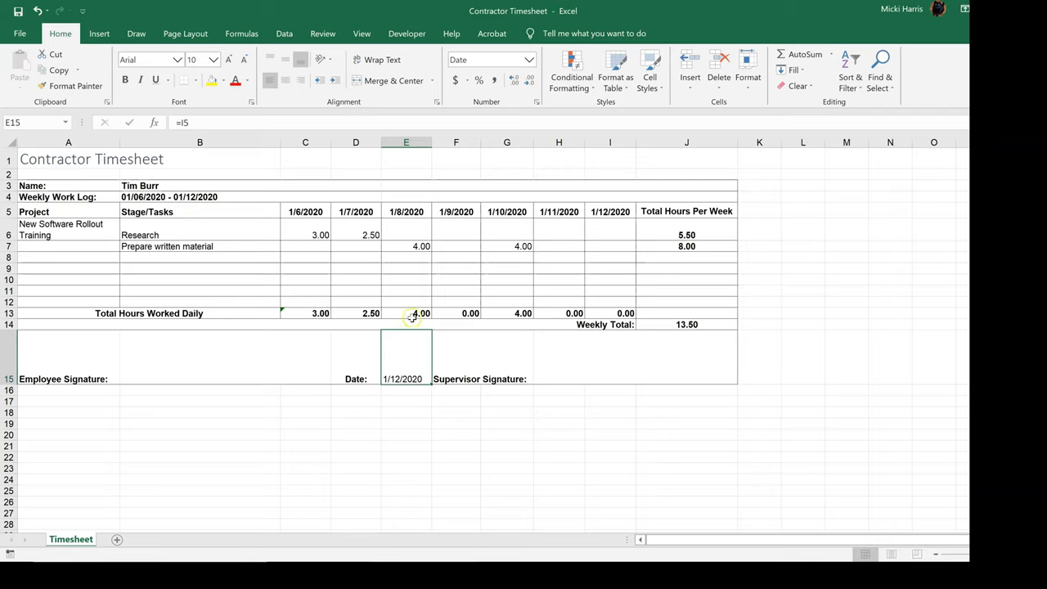
pyautogui.click(406, 313)
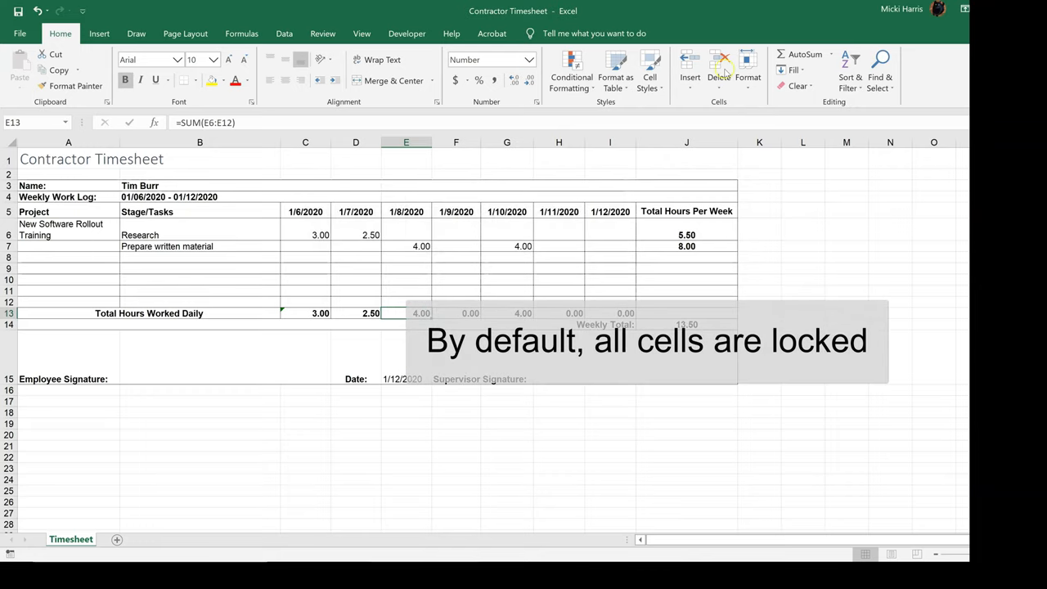
# Unlock every cell on the sheet via Format Cells > Protection, then clear the selection
pyautogui.click(747, 74)
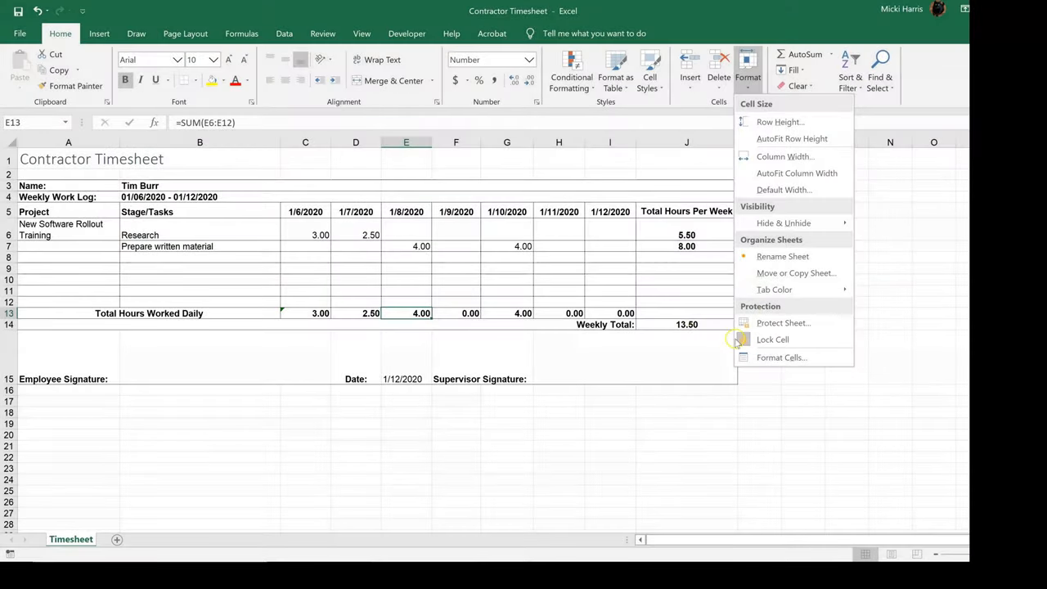
pyautogui.moveTo(772, 339)
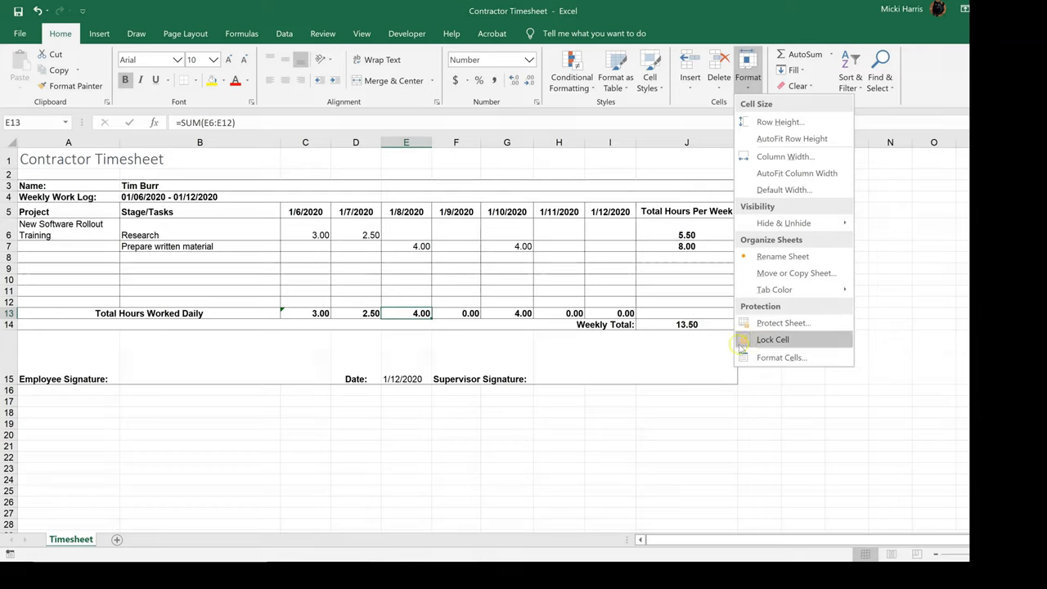
pyautogui.moveTo(871, 345)
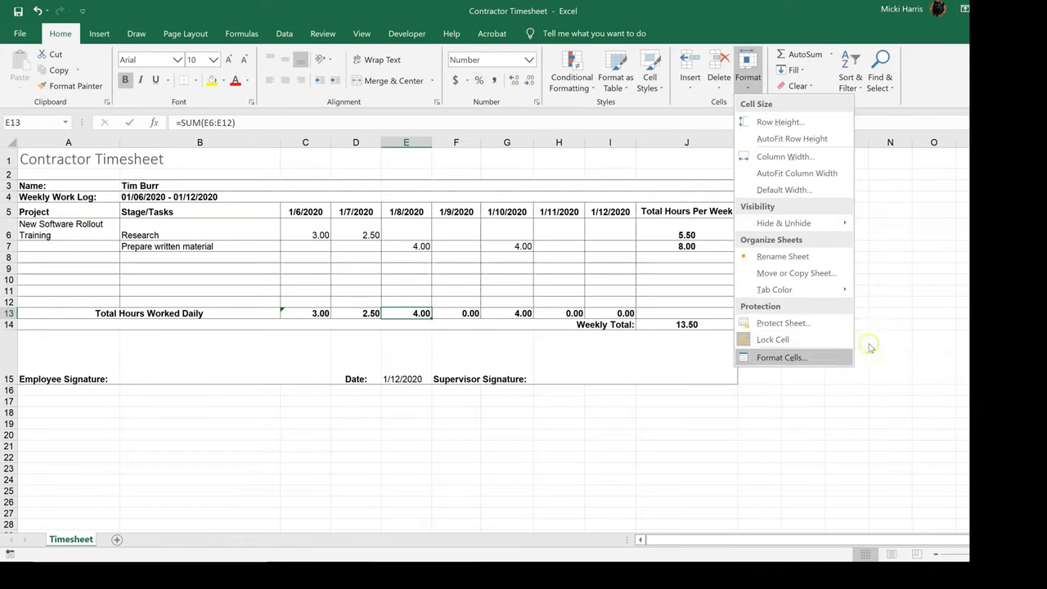
pyautogui.moveTo(871, 344)
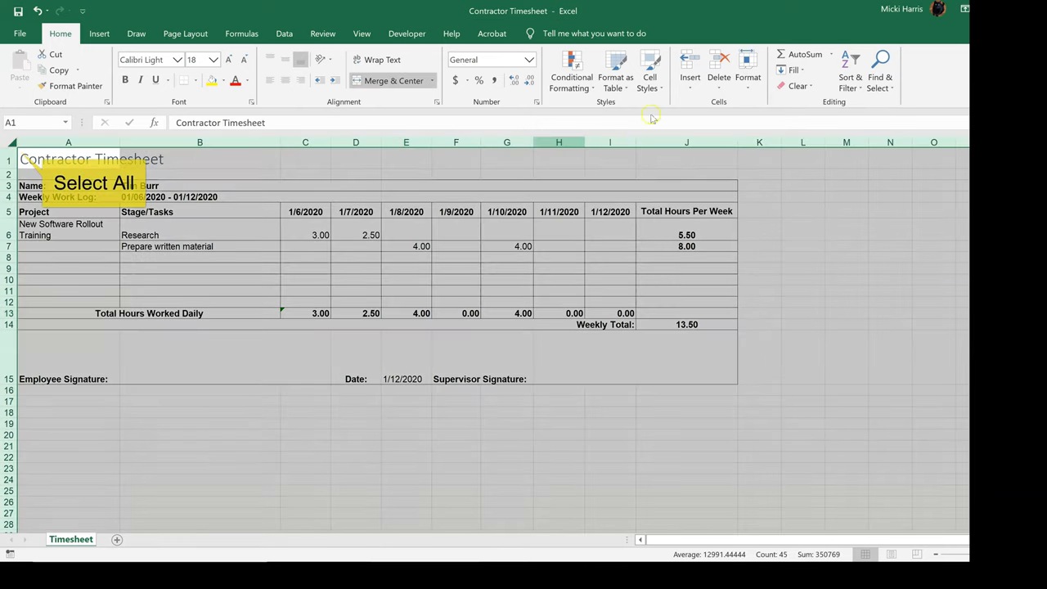
pyautogui.click(748, 69)
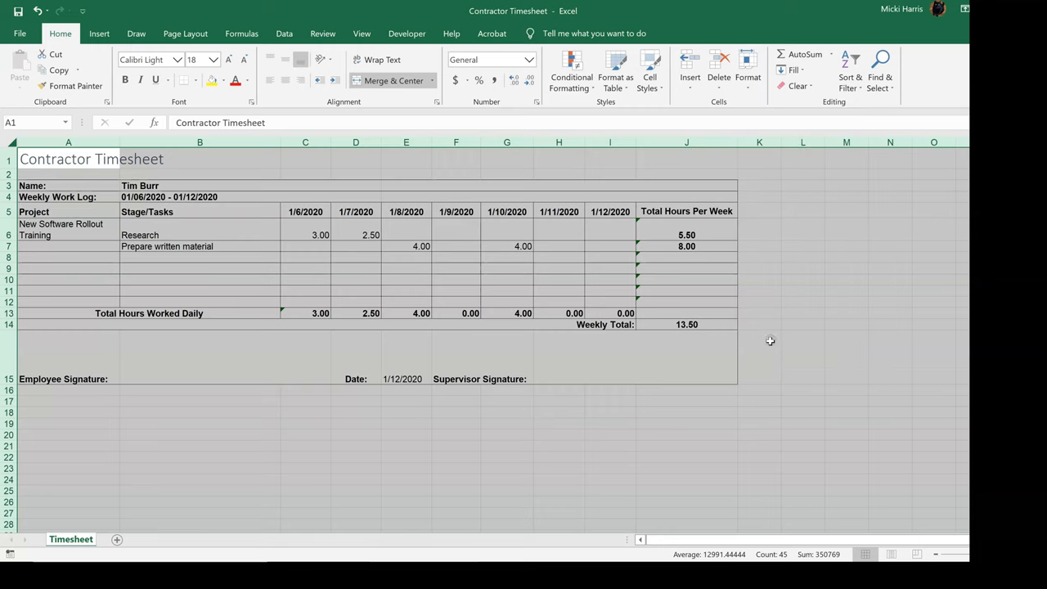
pyautogui.click(802, 357)
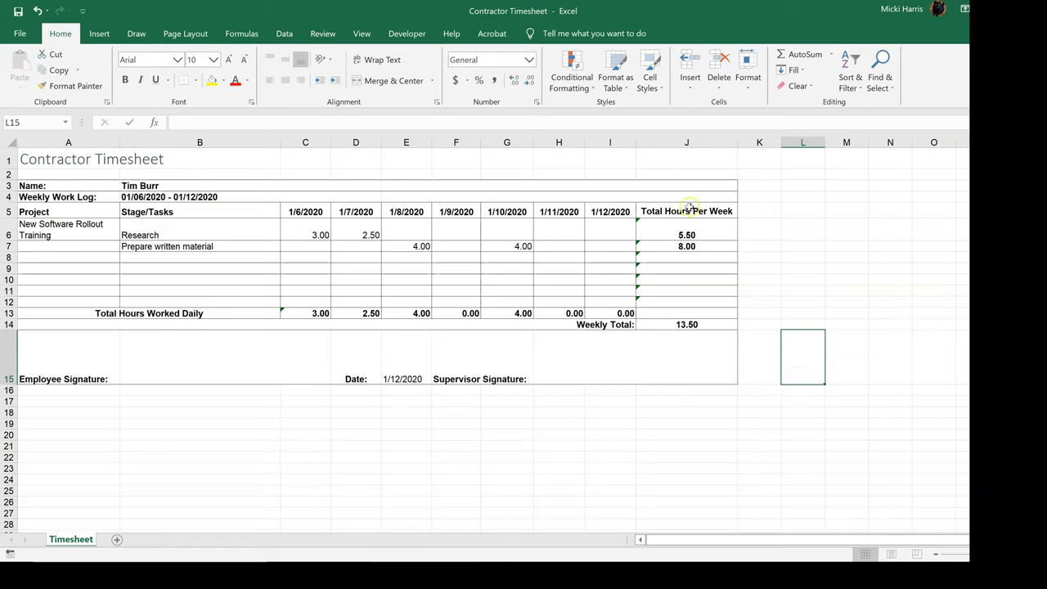
pyautogui.moveTo(687, 209)
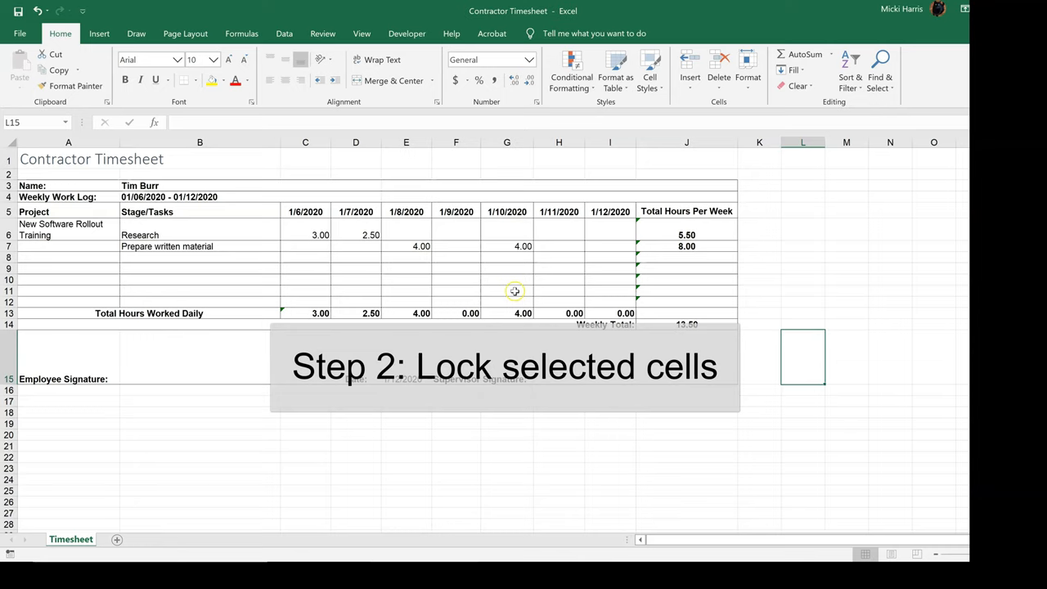
# Lock the selected date and total formula cells with Format > Lock Cell
pyautogui.moveTo(304, 212); pyautogui.dragTo(559, 213)
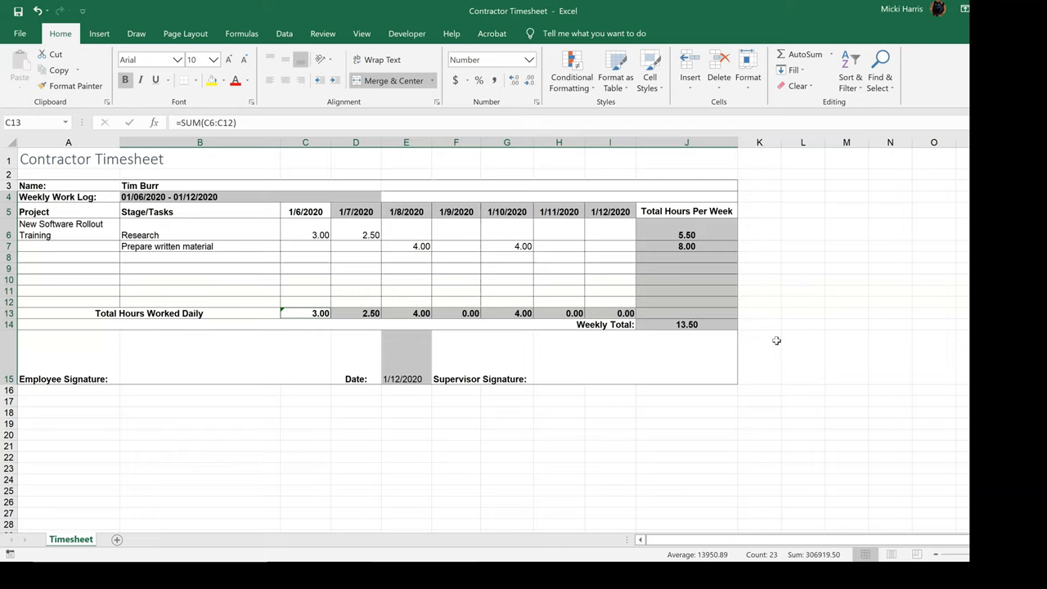
pyautogui.click(759, 357)
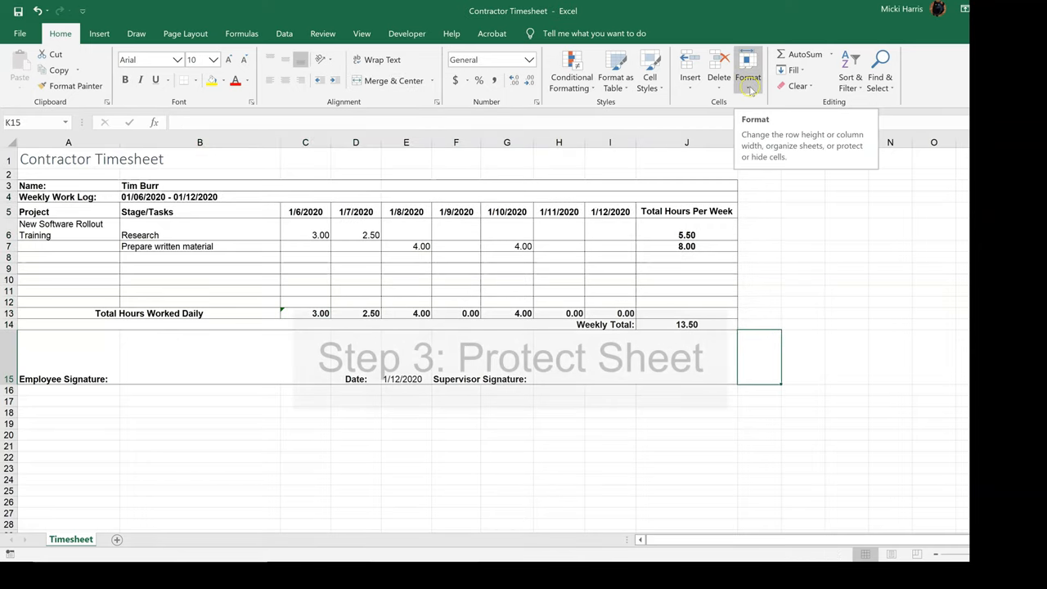
# Protect the Timesheet sheet, disallowing cell formatting so only unlocked cells can be selected
pyautogui.click(748, 72)
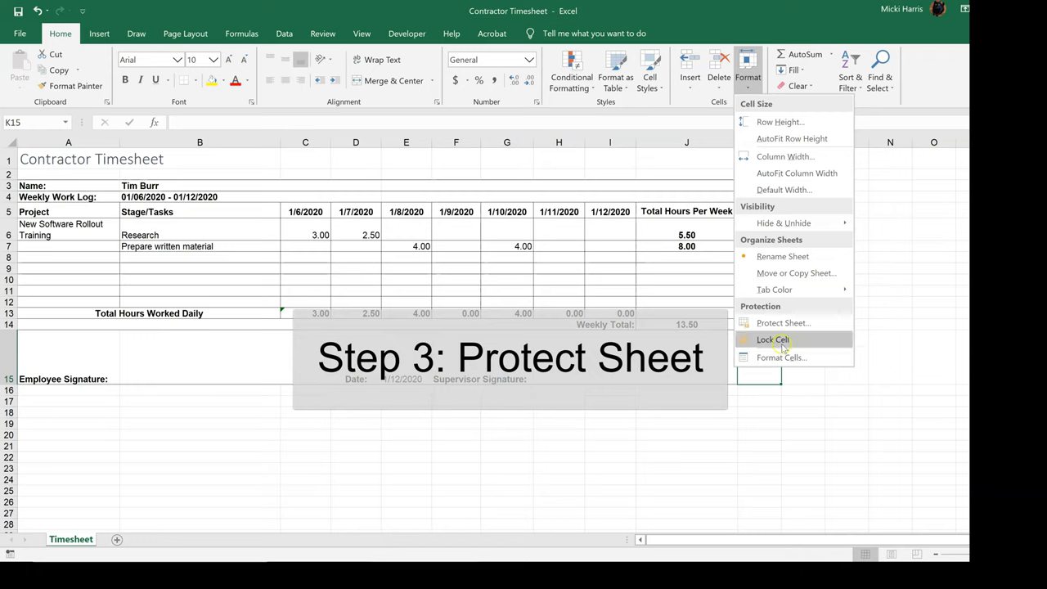
pyautogui.click(782, 322)
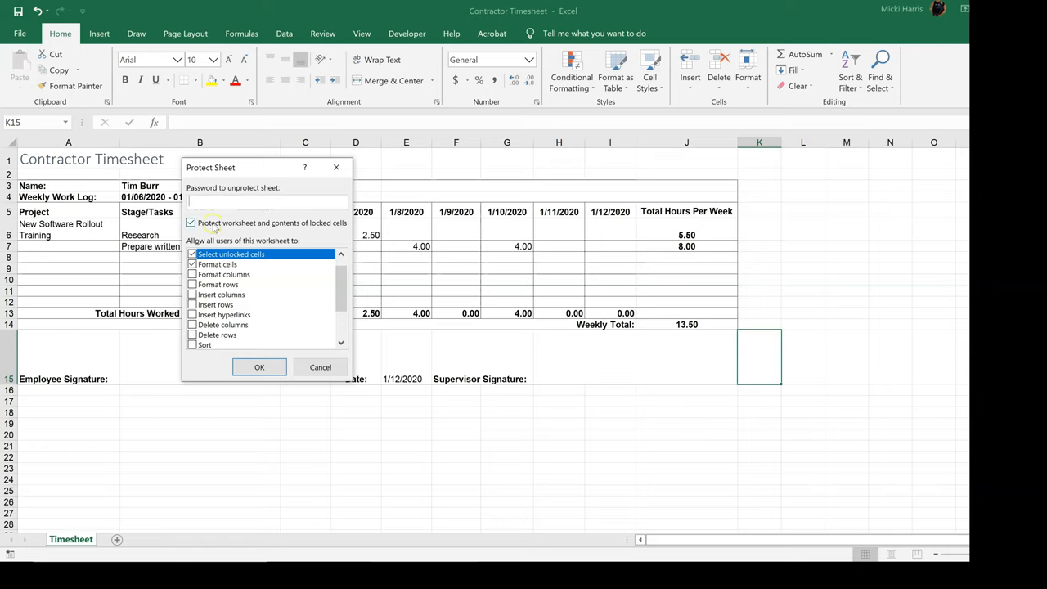
pyautogui.moveTo(301, 227)
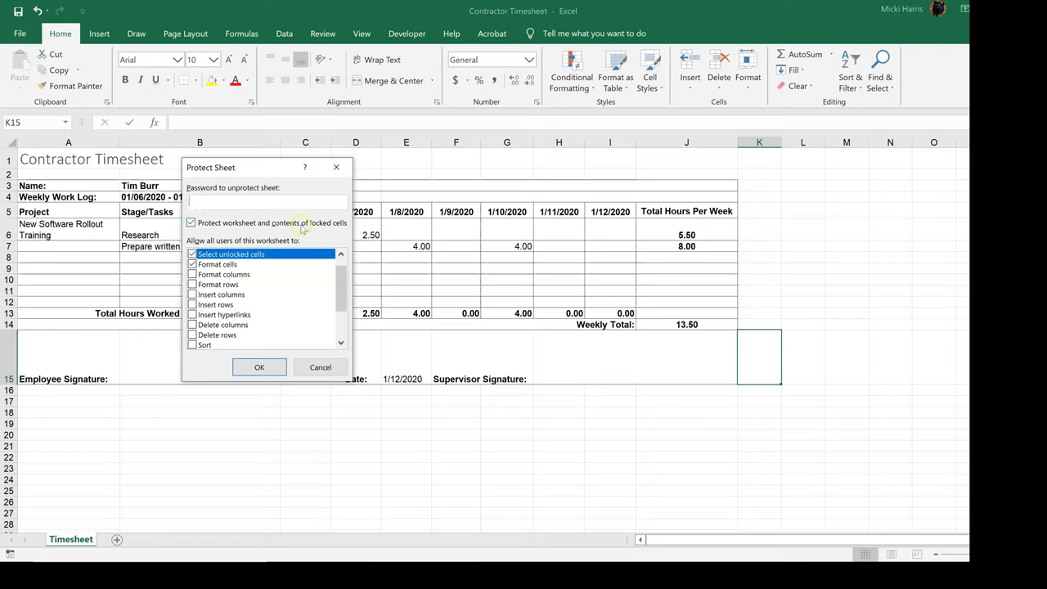
pyautogui.moveTo(195, 304)
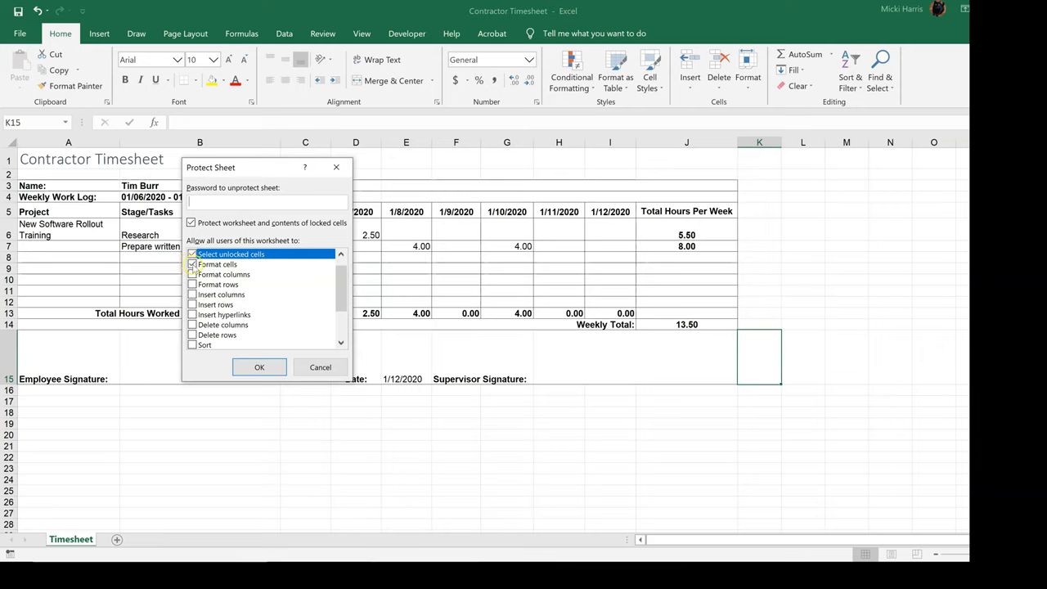
pyautogui.click(218, 264)
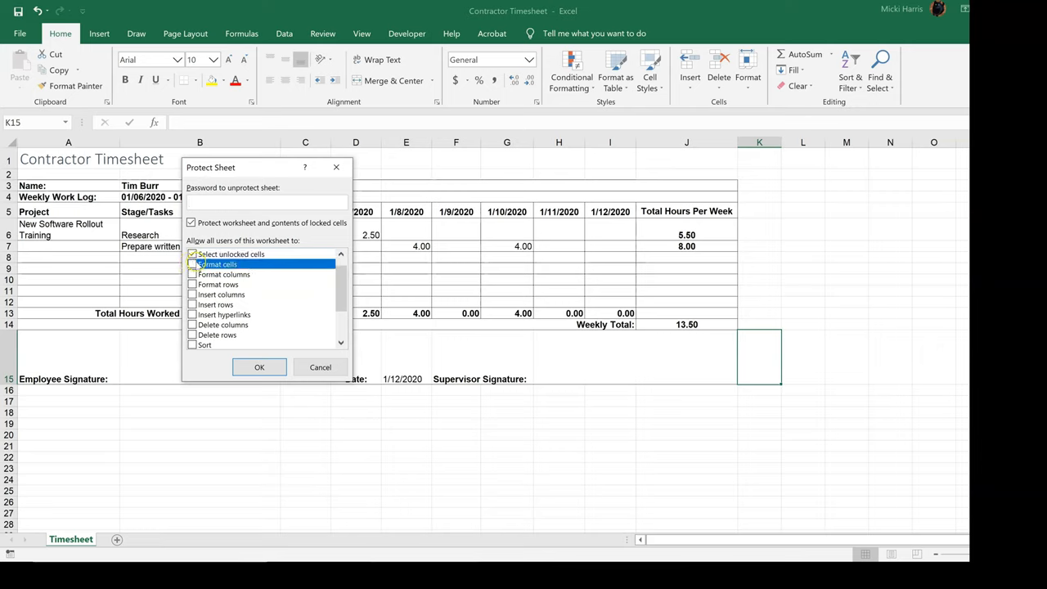
pyautogui.click(232, 255)
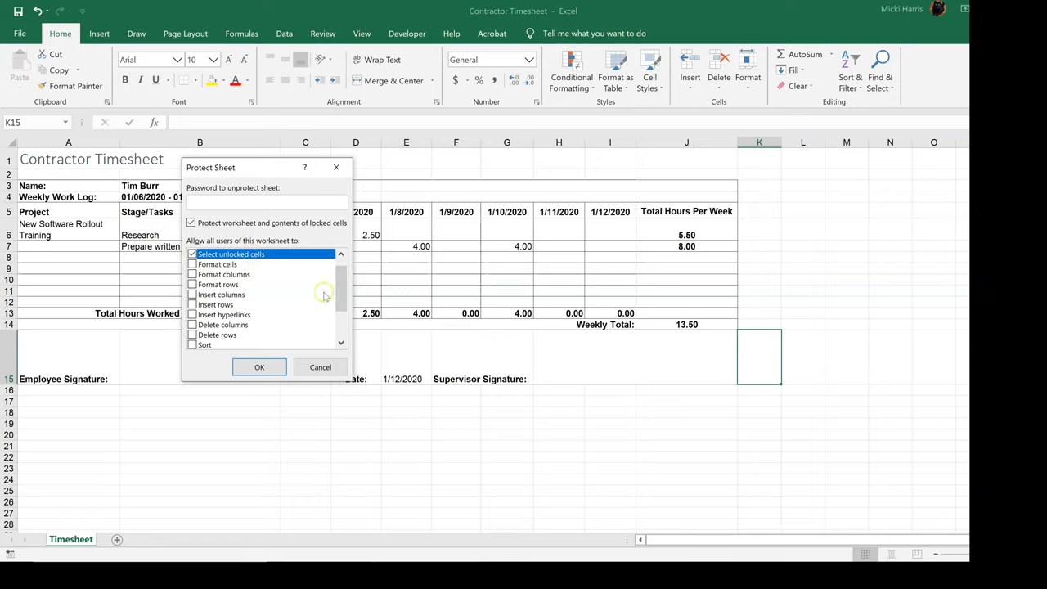
pyautogui.moveTo(281, 293)
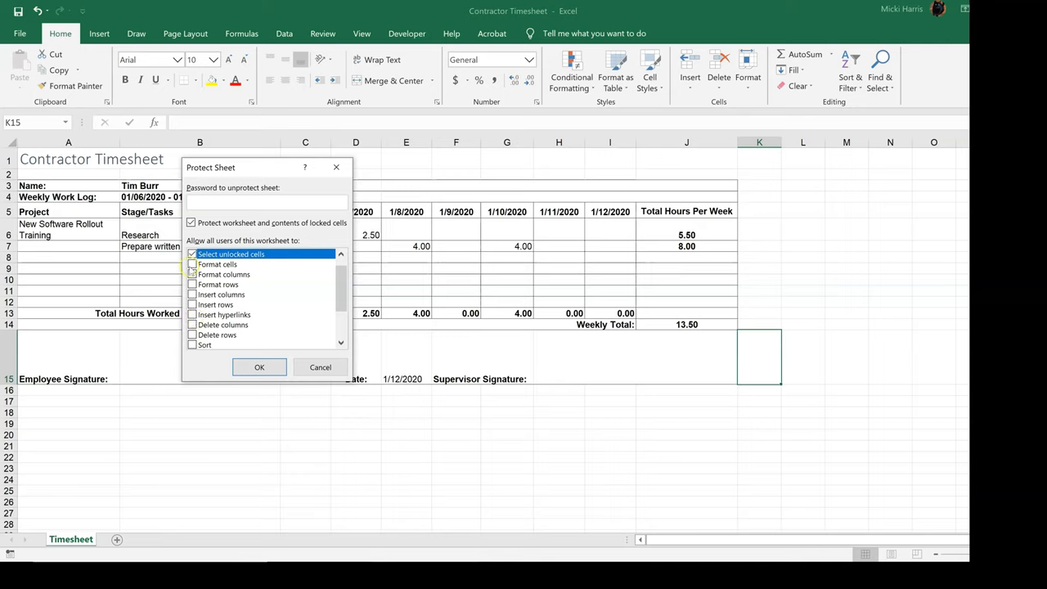
pyautogui.moveTo(273, 358)
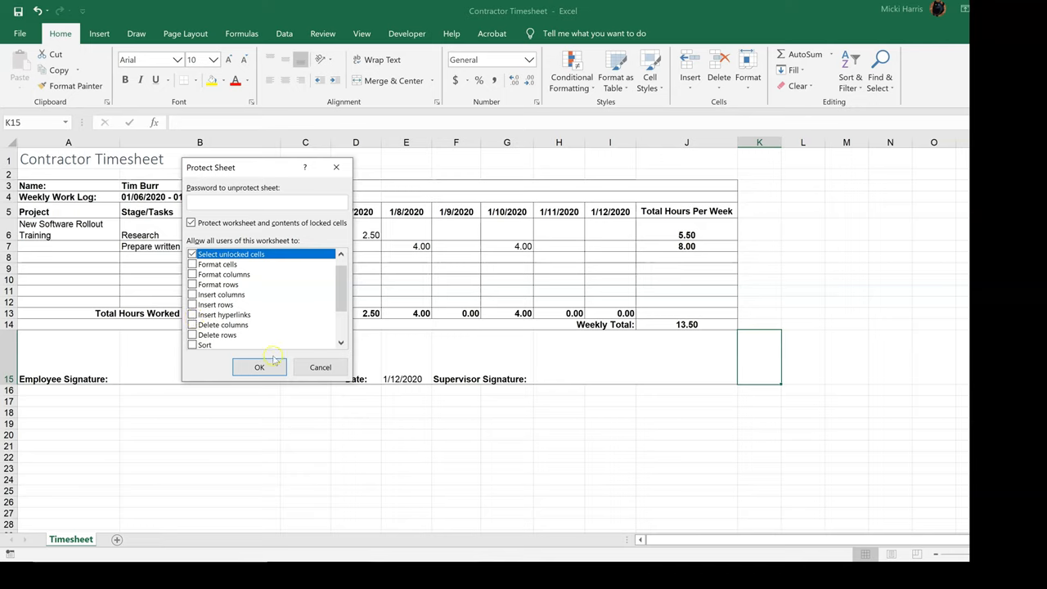
pyautogui.click(259, 366)
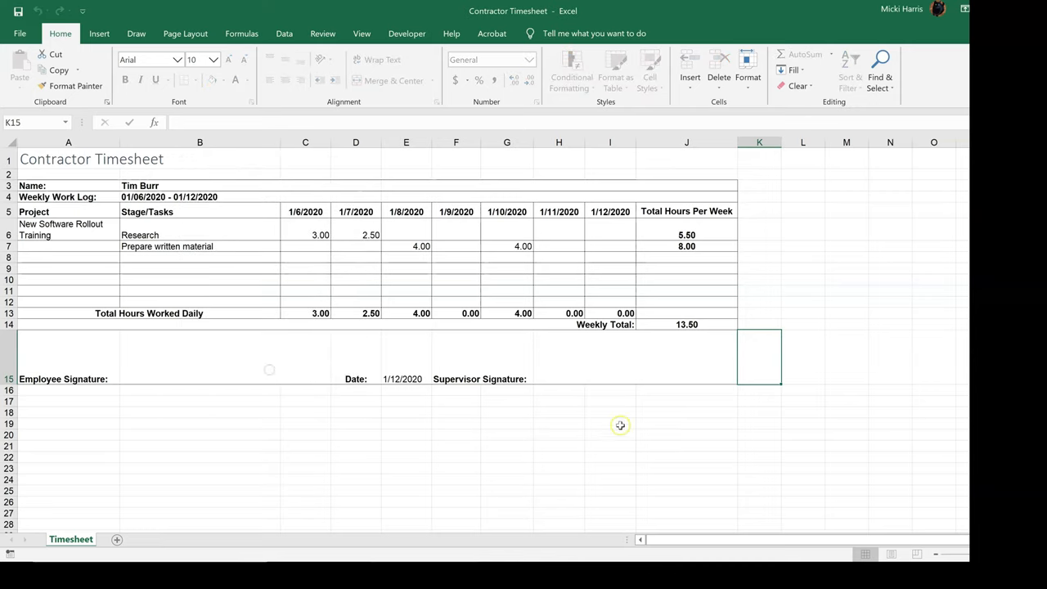
# Try editing locked cells such as C5 to confirm protection, then unprotect the sheet
pyautogui.click(304, 213)
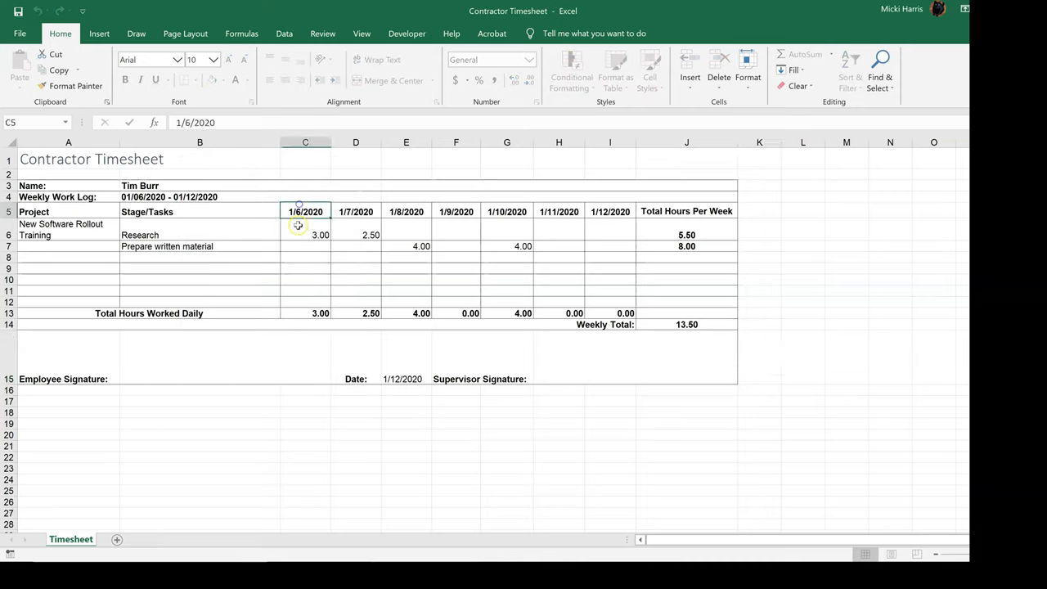
pyautogui.click(355, 280)
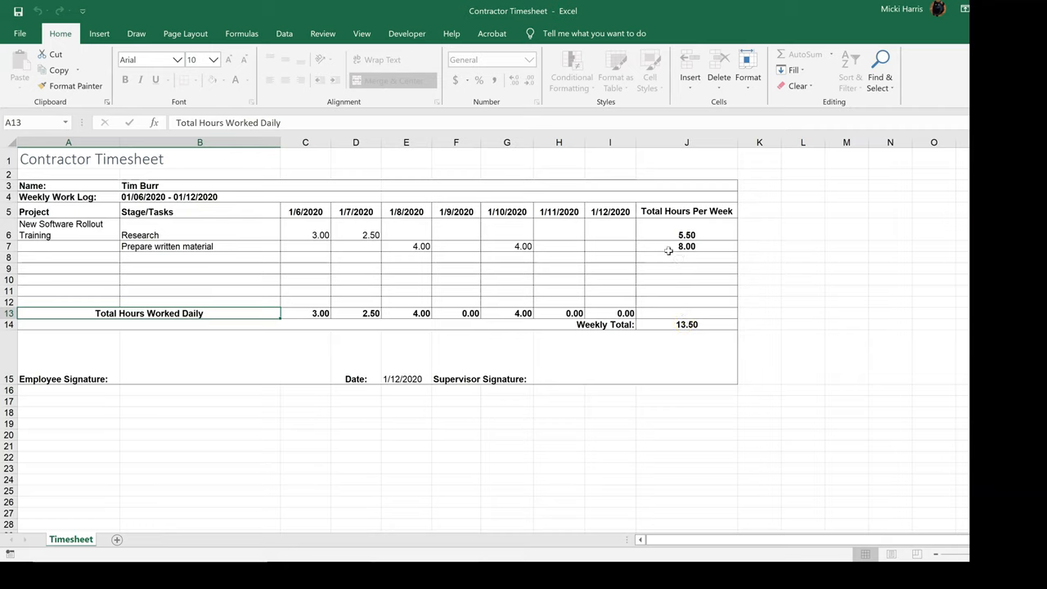
pyautogui.moveTo(696, 258)
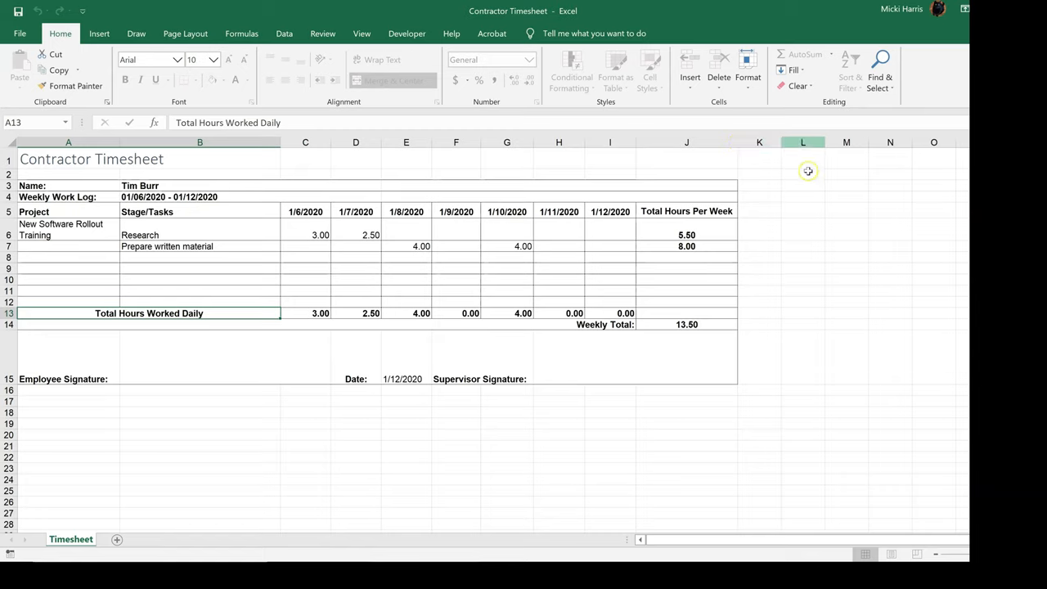
pyautogui.moveTo(775, 319)
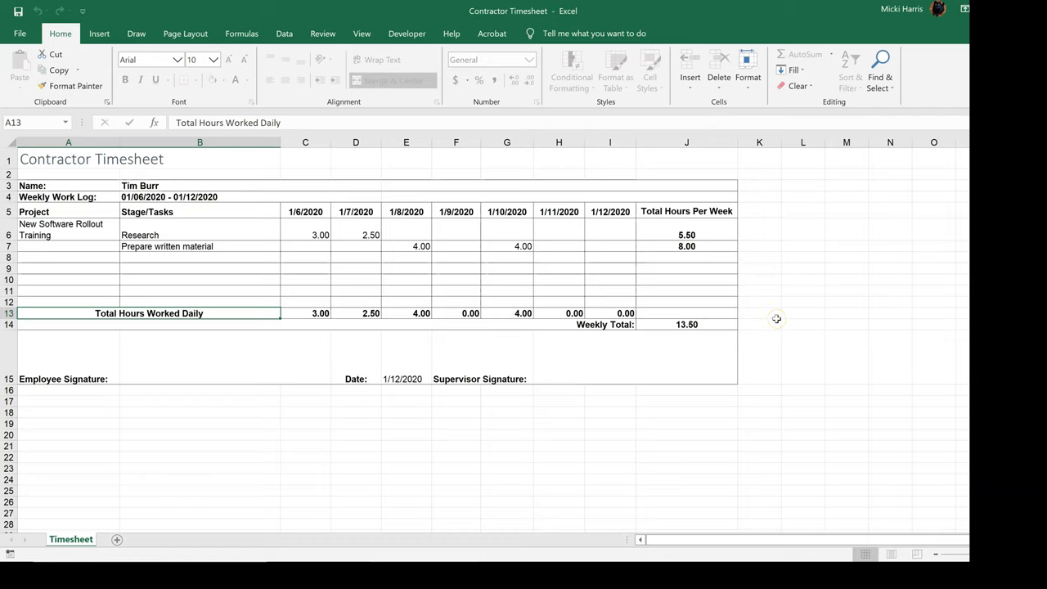
pyautogui.moveTo(702, 432)
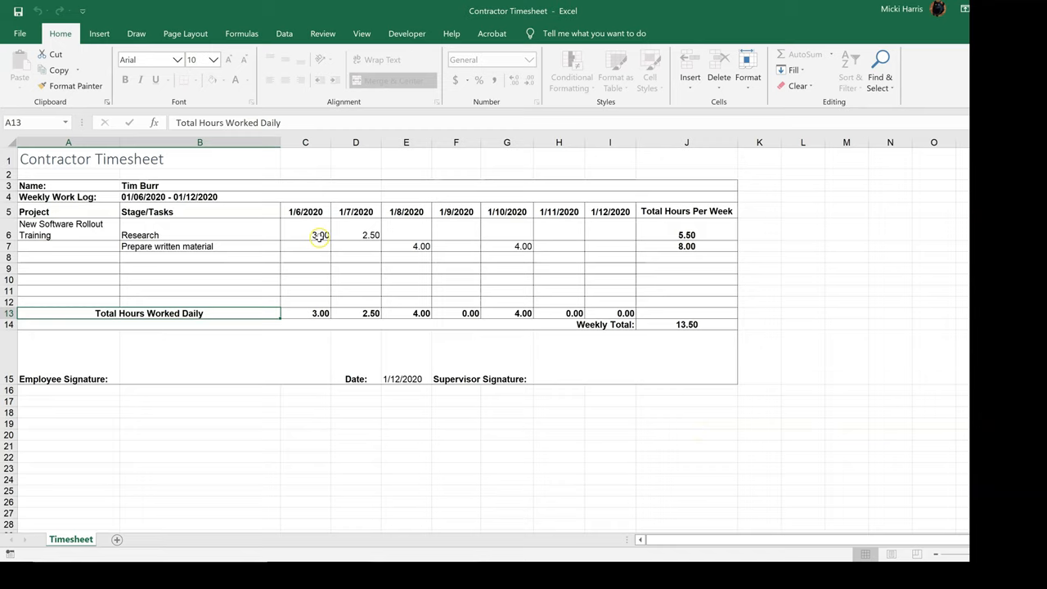
pyautogui.moveTo(313, 274)
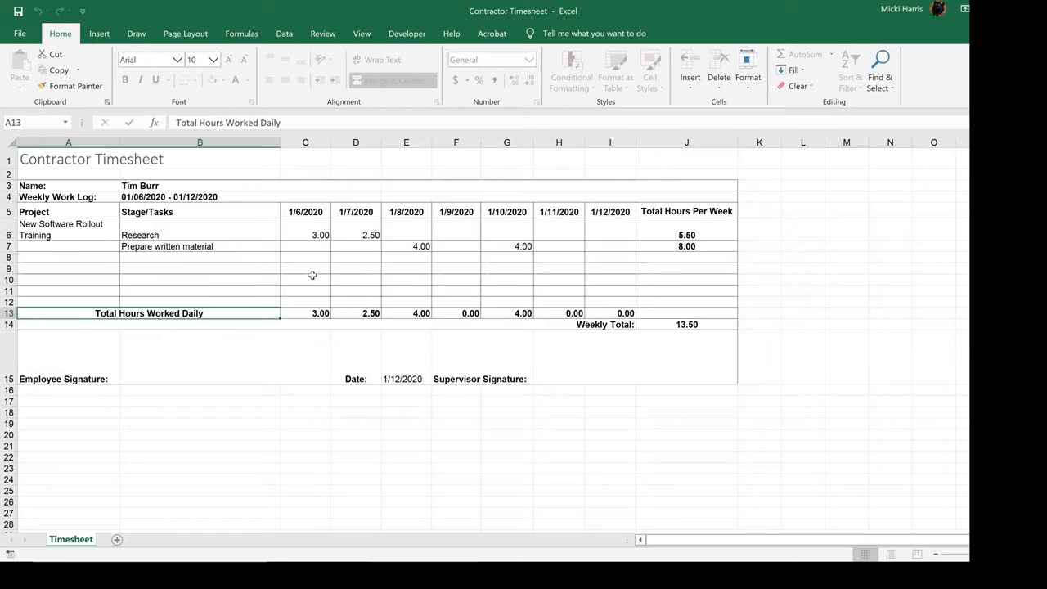
pyautogui.click(746, 72)
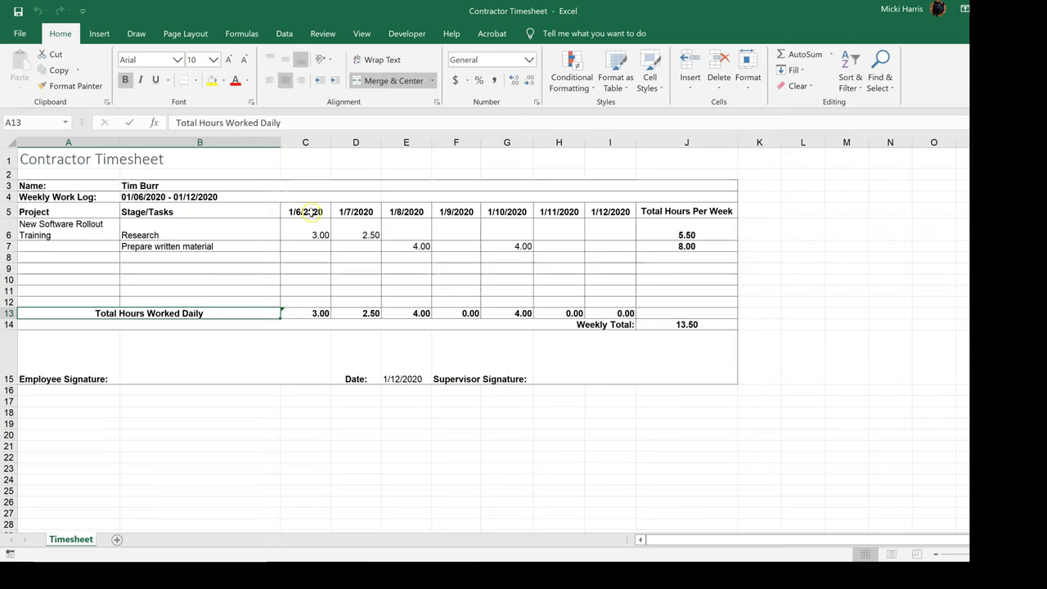
# Fill the daily hours grid C5:I12 under 1/6/2020–1/12/2020 with yellow
pyautogui.click(304, 211)
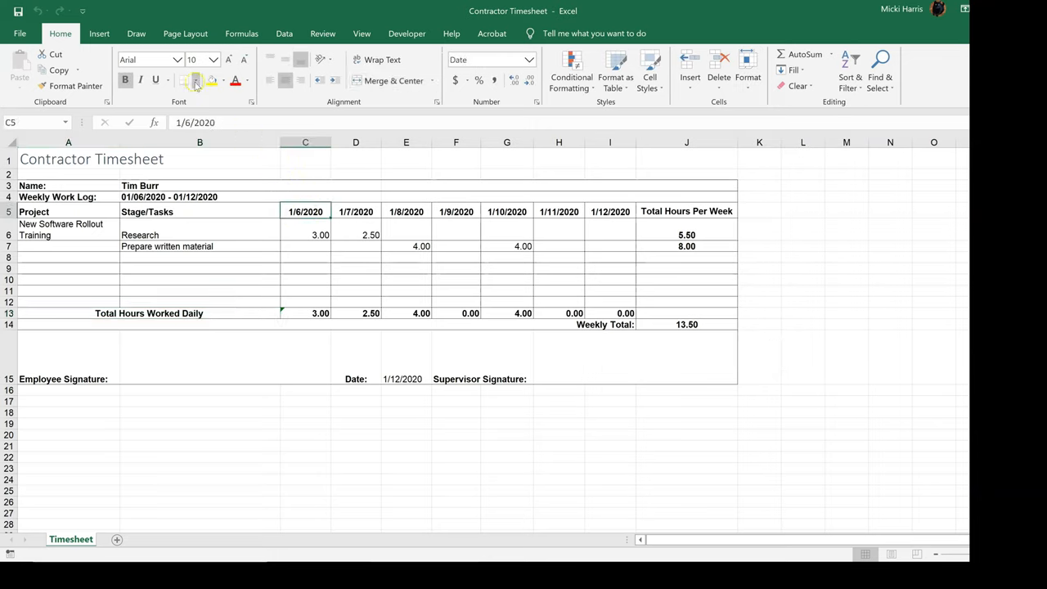
pyautogui.moveTo(304, 213); pyautogui.dragTo(609, 291)
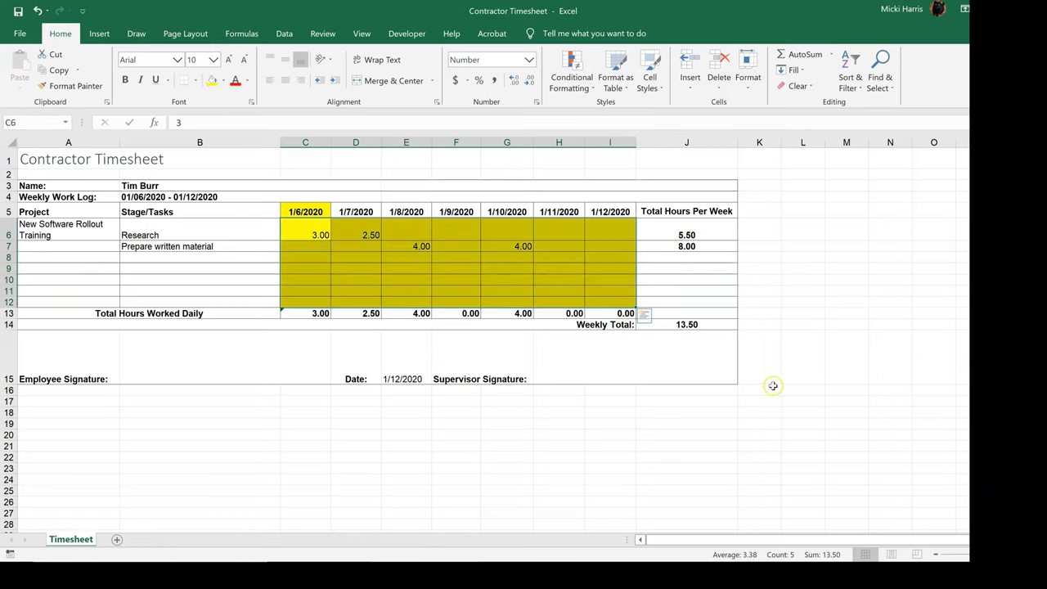
pyautogui.click(759, 389)
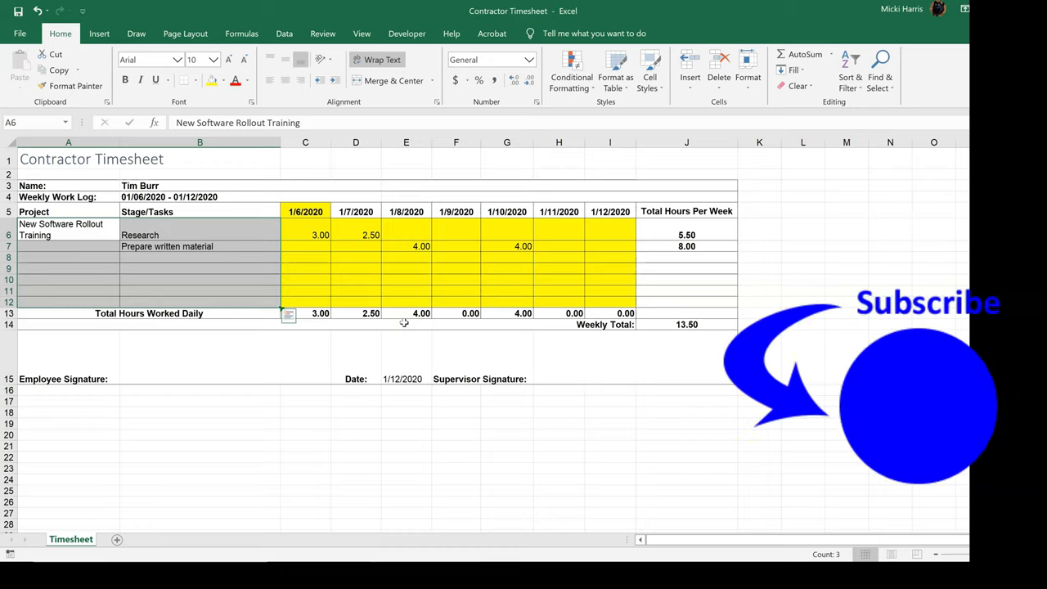
pyautogui.moveTo(364, 327)
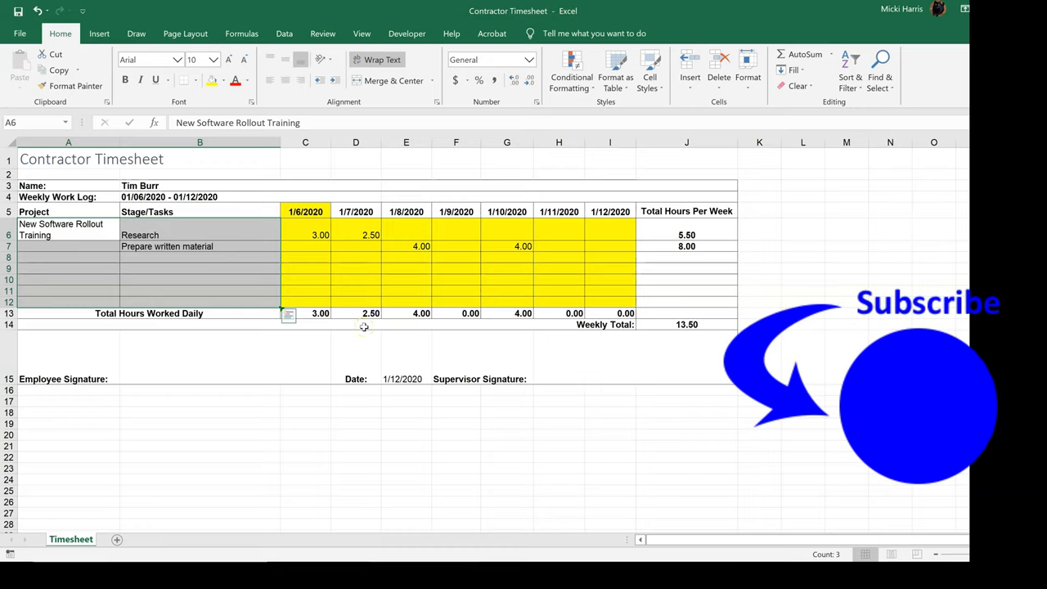